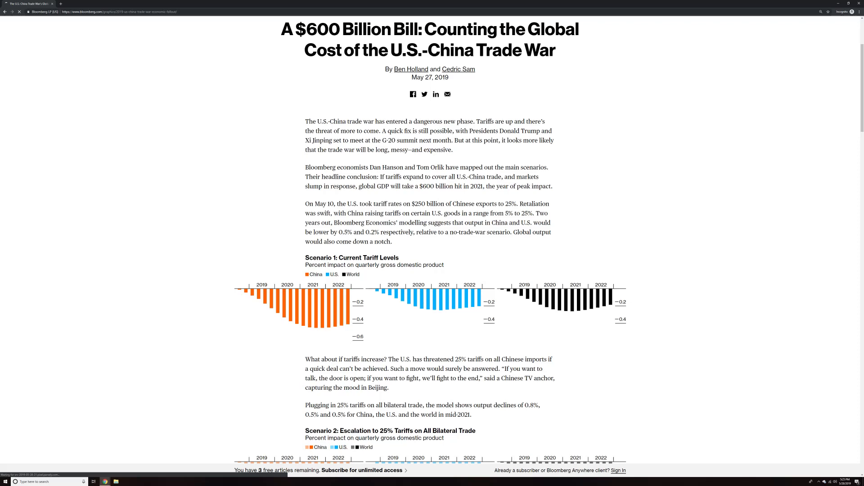
pyautogui.scroll(-3)
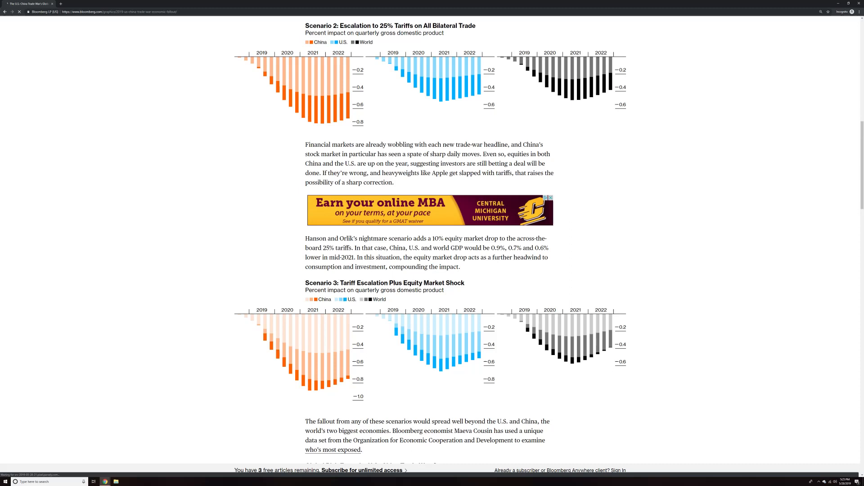
pyautogui.scroll(-3)
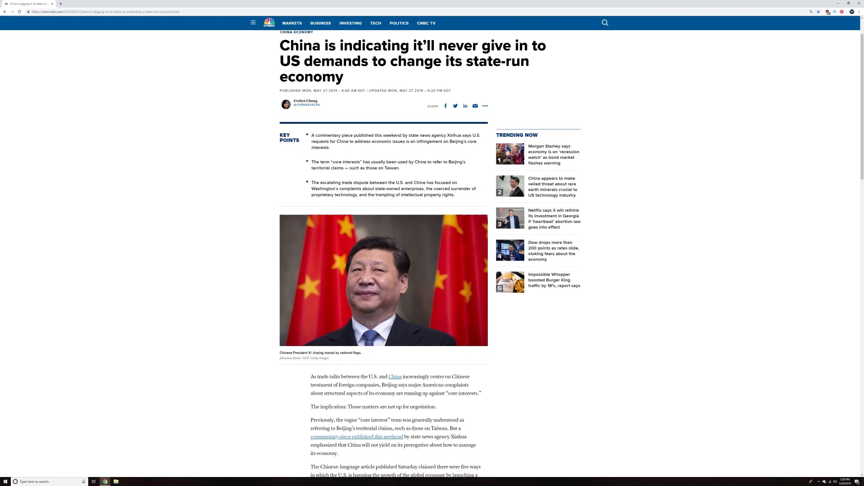
pyautogui.scroll(-3)
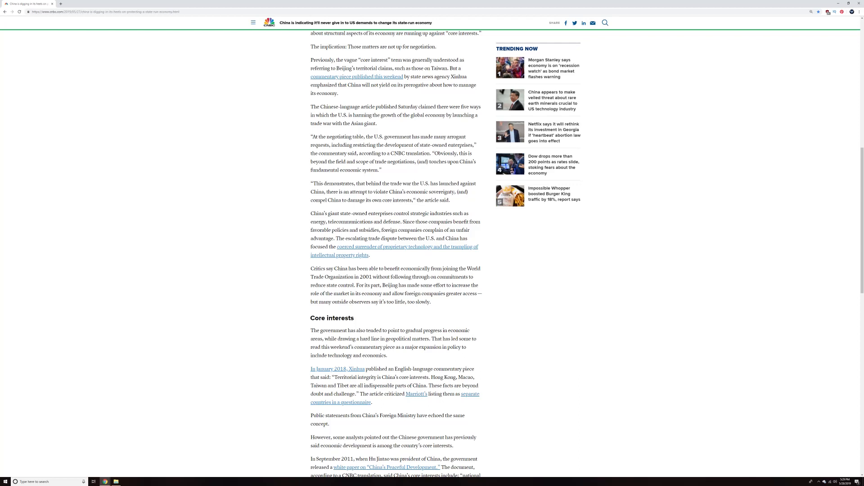
pyautogui.scroll(-3)
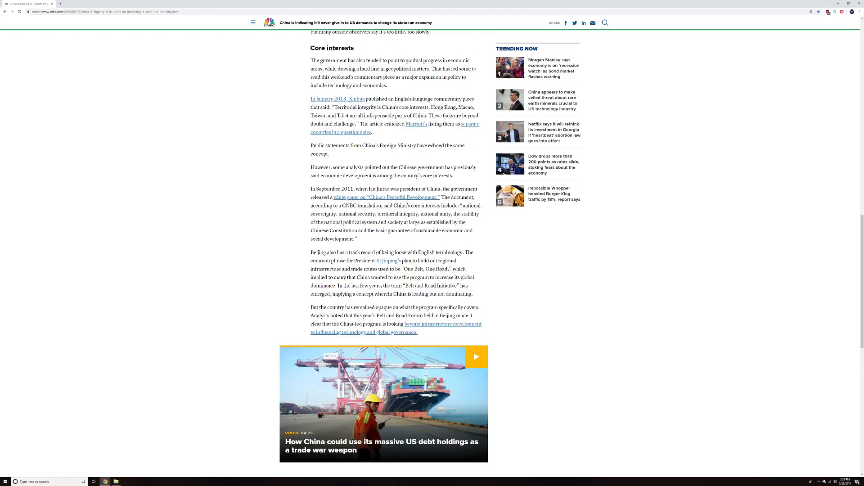